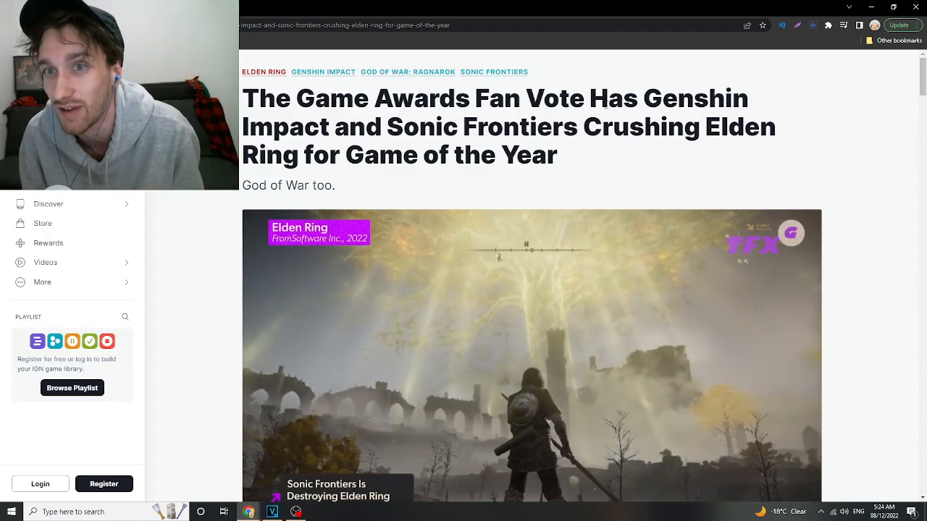
Scroll the IGN article down to the Players' Voice current results image.
{"action": "scroll", "scroll_direction": "down", "scroll_amount": 3}
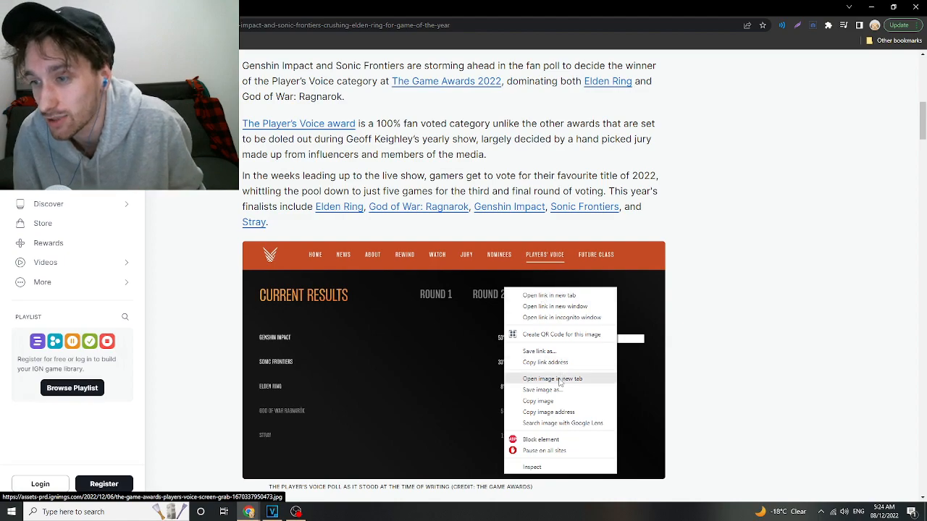
Open the round 3 results image (Genshin Impact 53%, Sonic Frontiers 33%) in its own tab.
{"action": "left_click", "coordinate": [554, 378]}
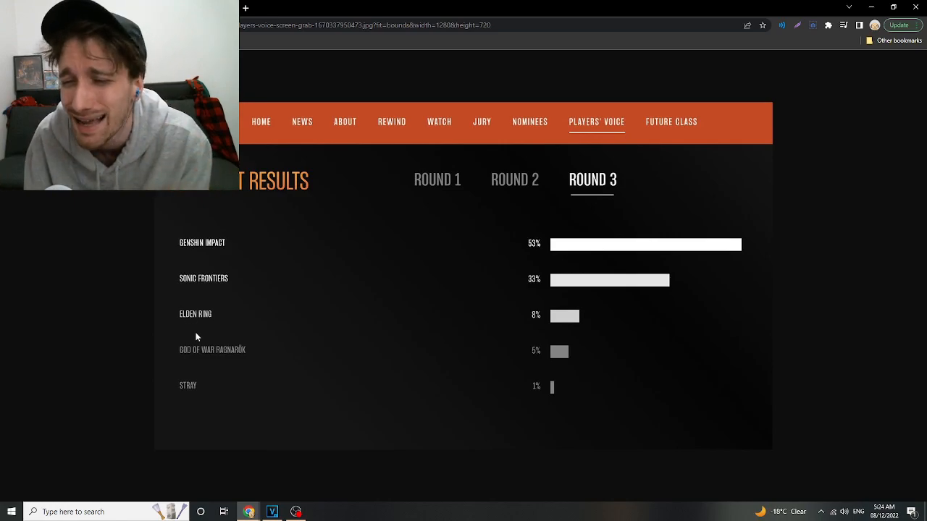
{"action": "mouse_move", "coordinate": [255, 282]}
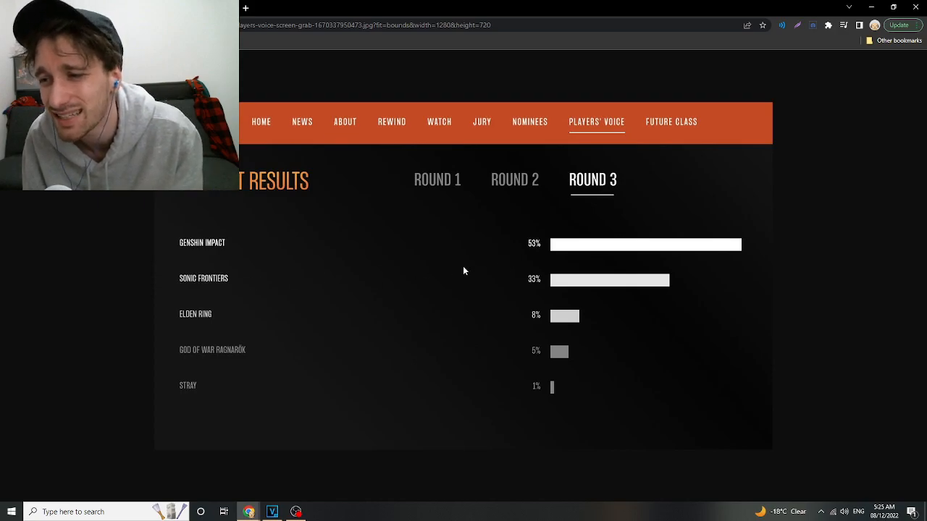
{"action": "mouse_move", "coordinate": [526, 302]}
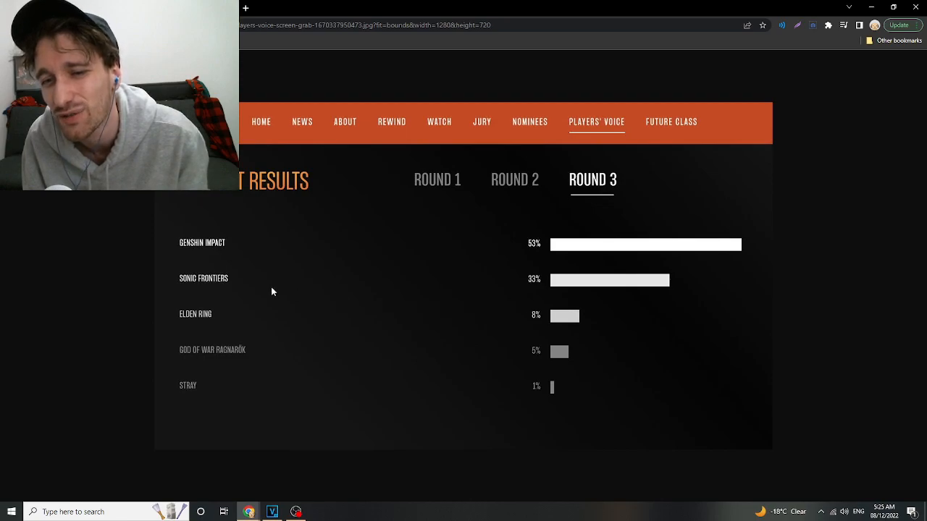
{"action": "mouse_move", "coordinate": [208, 271]}
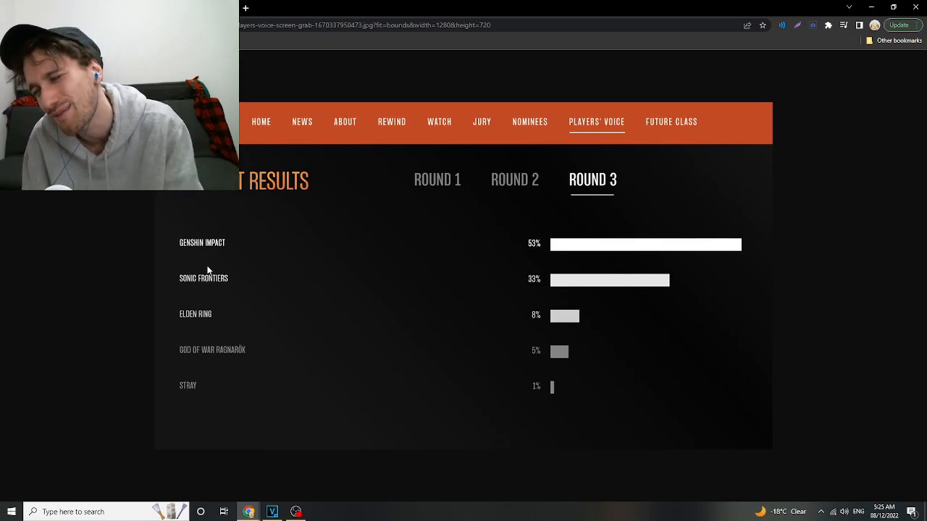
{"action": "mouse_move", "coordinate": [316, 340]}
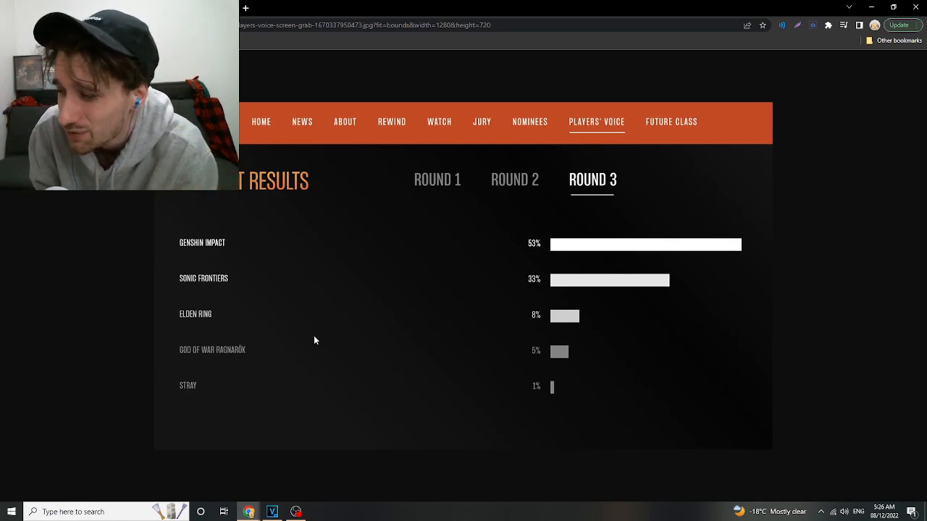
{"action": "mouse_move", "coordinate": [333, 345]}
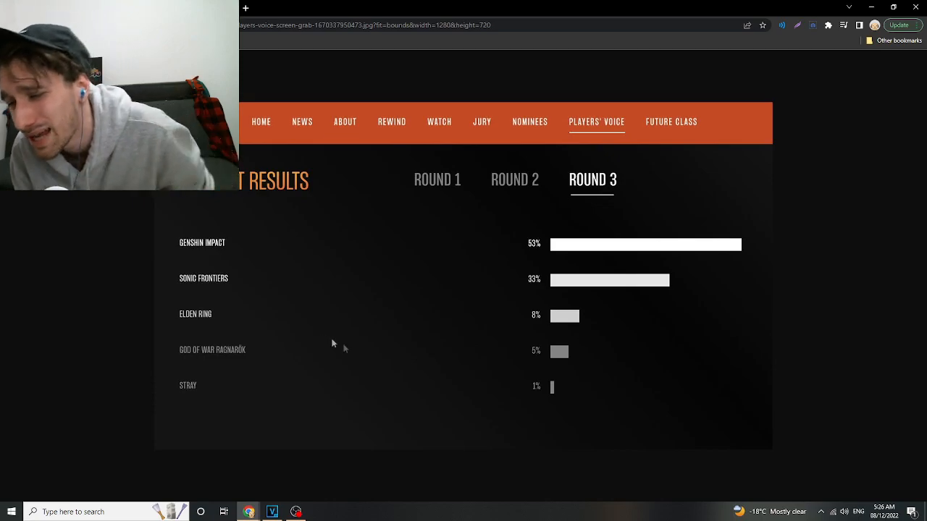